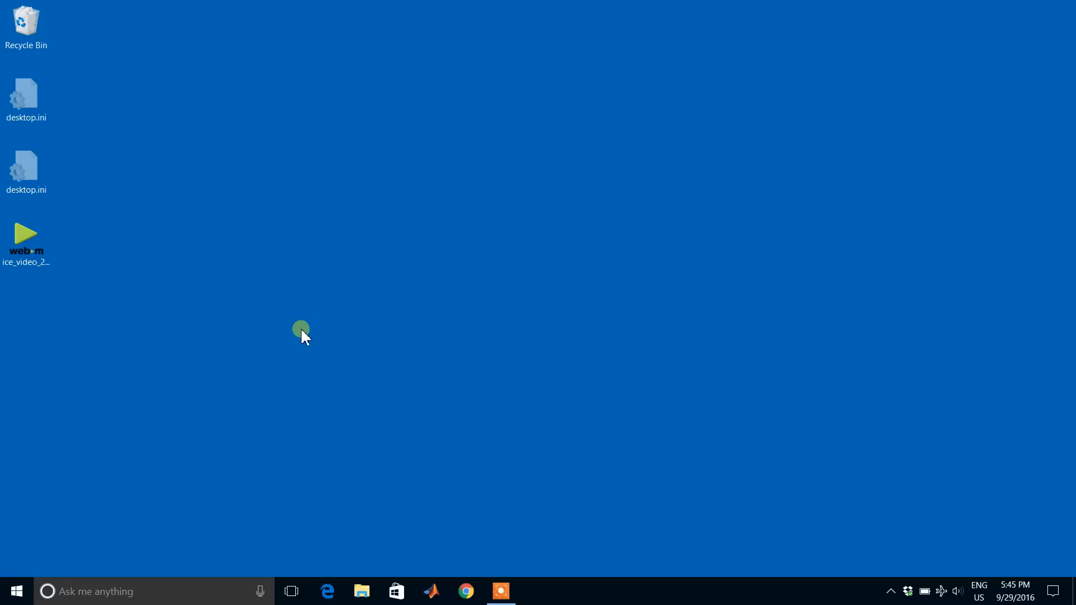
Step: Open a desktop.ini file from the desktop to view its contents, then close it
{"action": "left_click", "coordinate": [26, 98]}
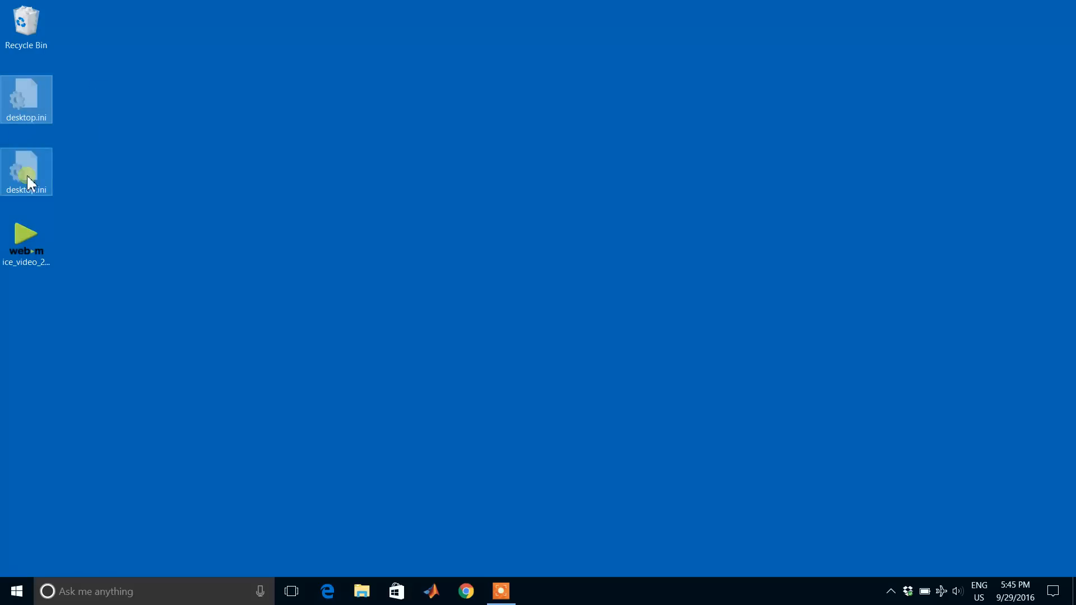
{"action": "double_click", "coordinate": [26, 168]}
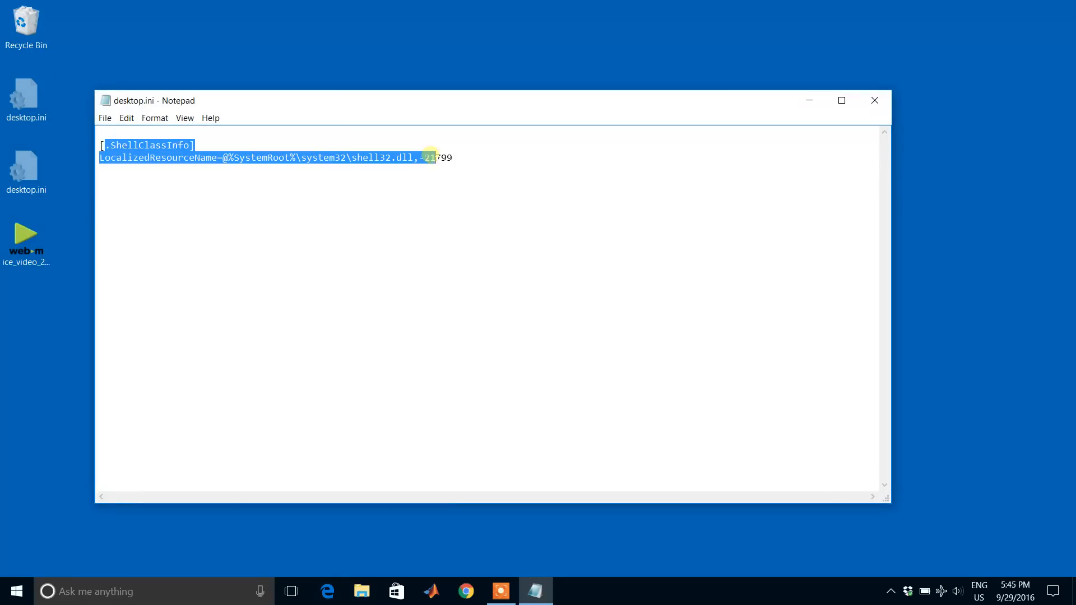
{"action": "left_click", "coordinate": [874, 101]}
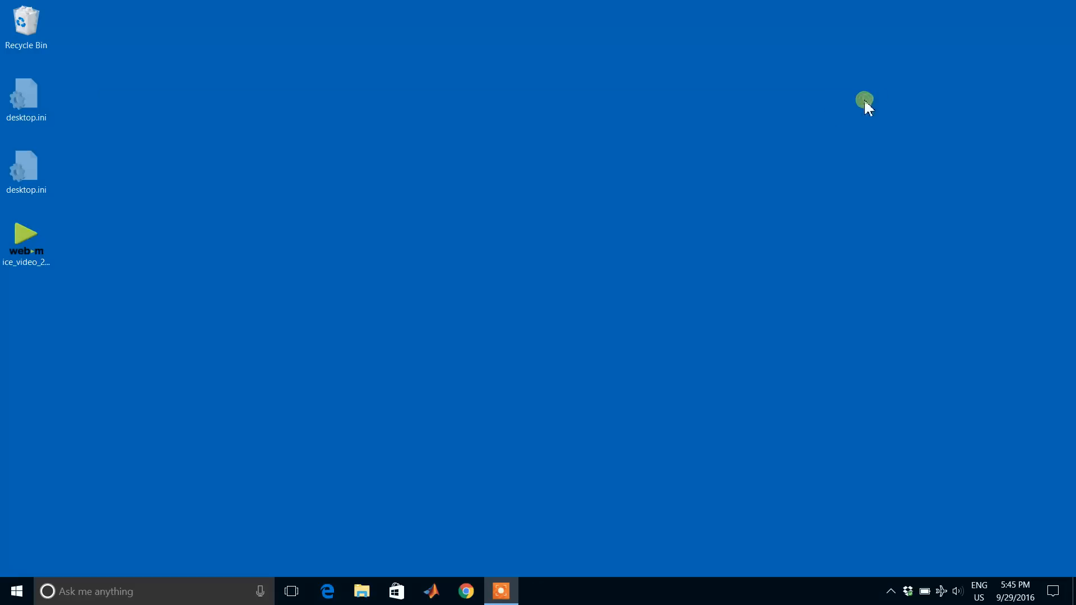
Step: Launch File Explorer at Quick access and show its File menu
{"action": "left_click", "coordinate": [26, 93]}
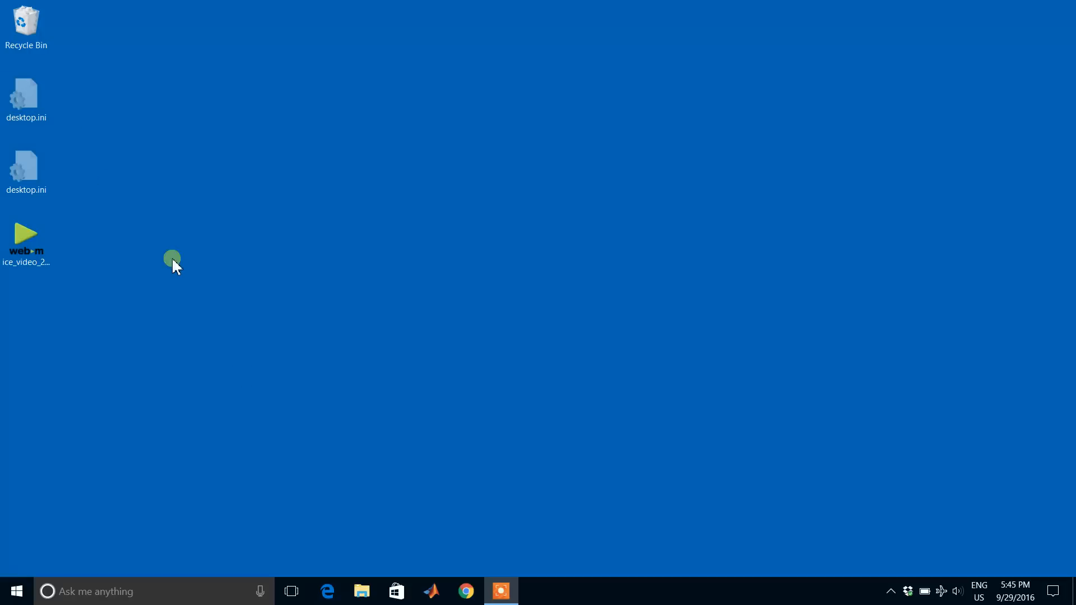
{"action": "mouse_move", "coordinate": [358, 553]}
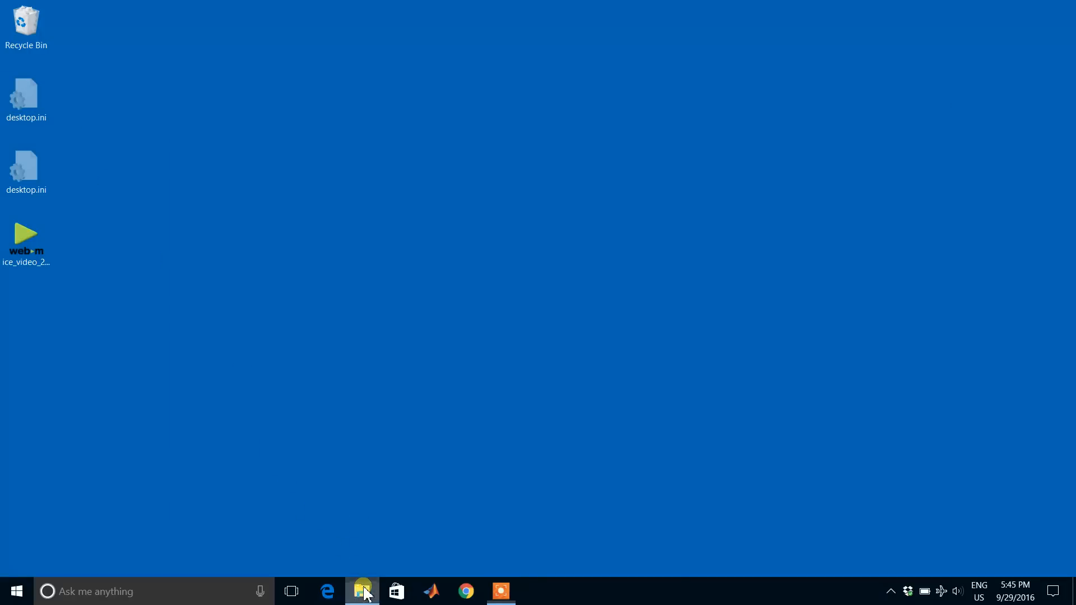
{"action": "left_click", "coordinate": [362, 591]}
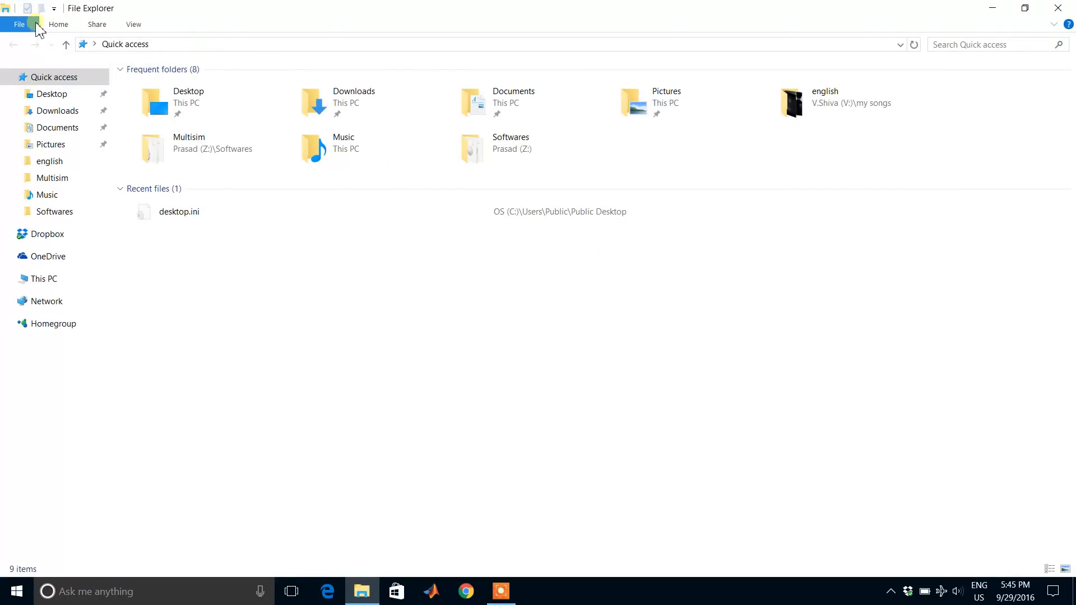
{"action": "left_click", "coordinate": [20, 25]}
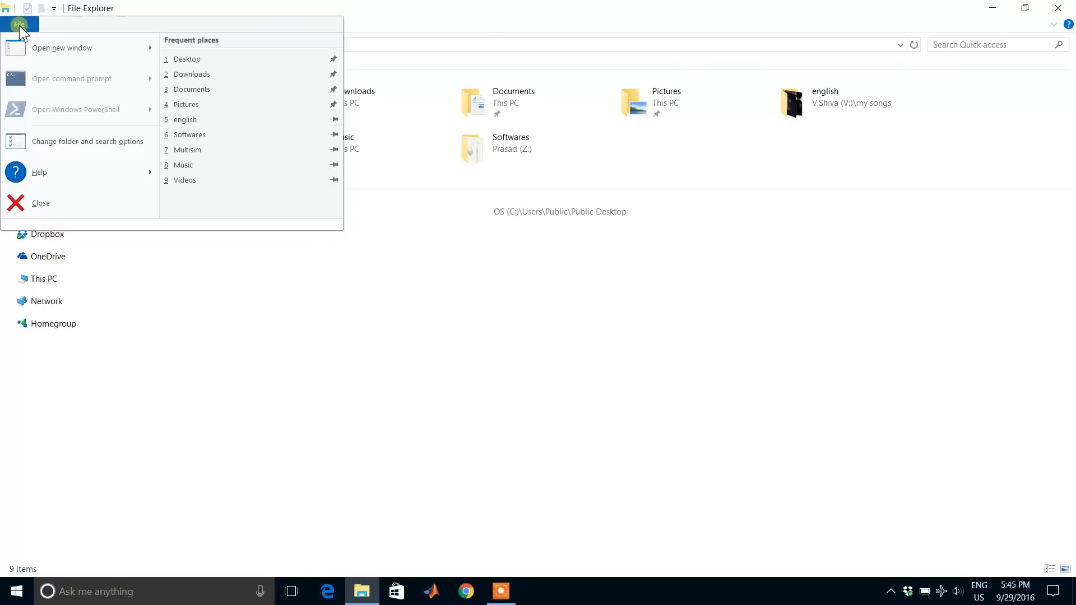
{"action": "mouse_move", "coordinate": [60, 147]}
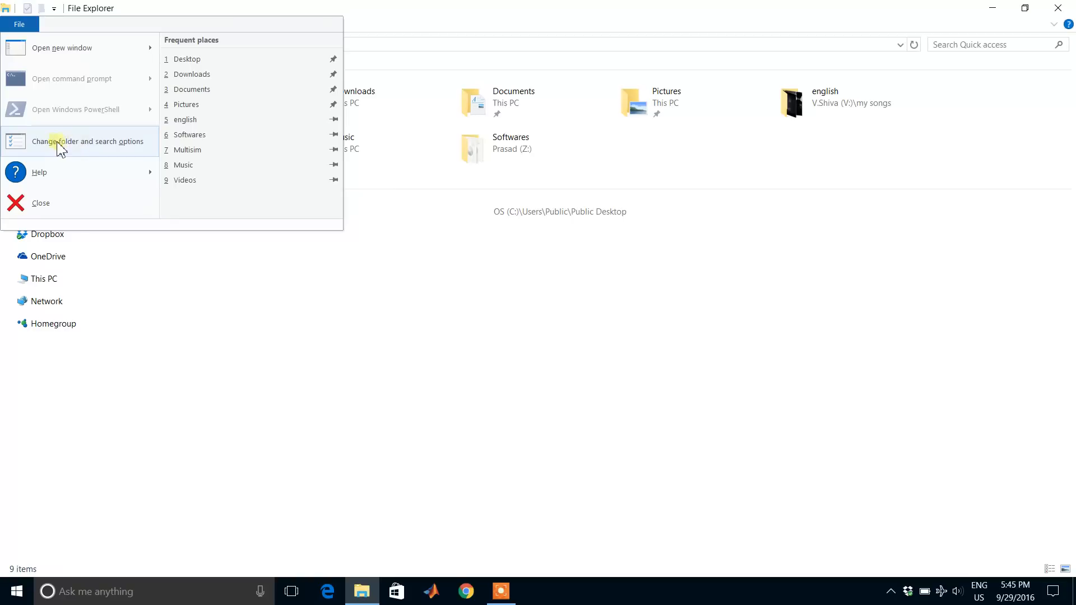
{"action": "mouse_move", "coordinate": [106, 155]}
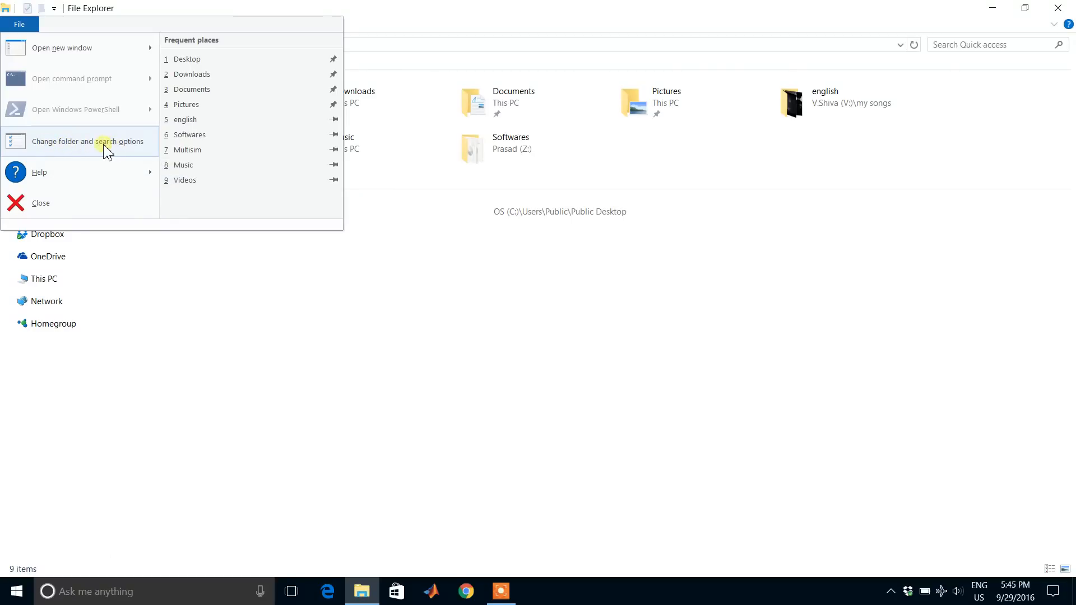
Step: Choose 'Change folder and search options' to bring up the Folder Options dialog
{"action": "left_click", "coordinate": [83, 141]}
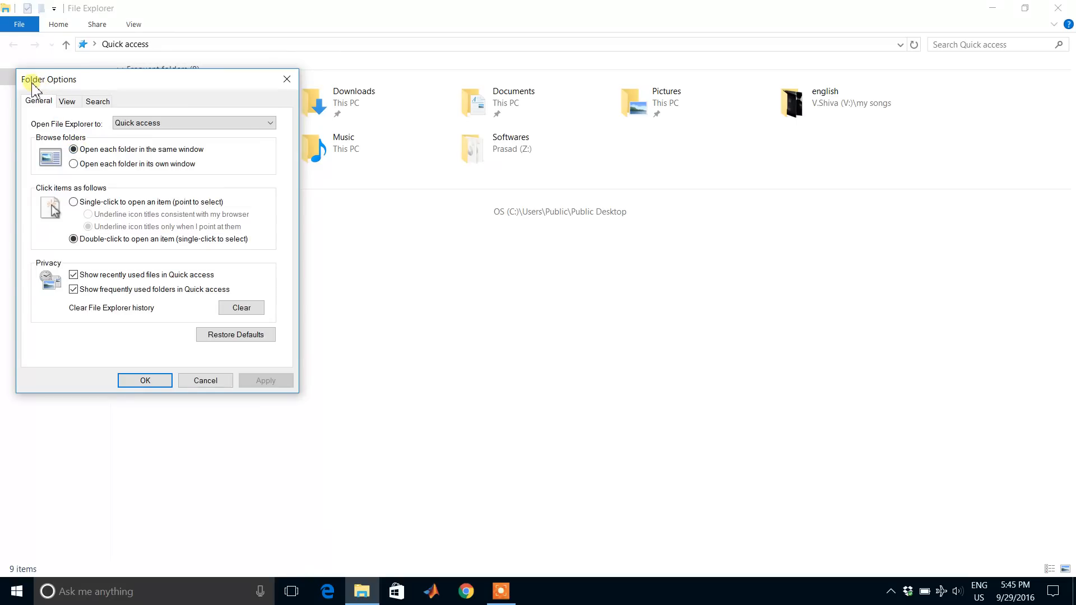
{"action": "mouse_move", "coordinate": [90, 91]}
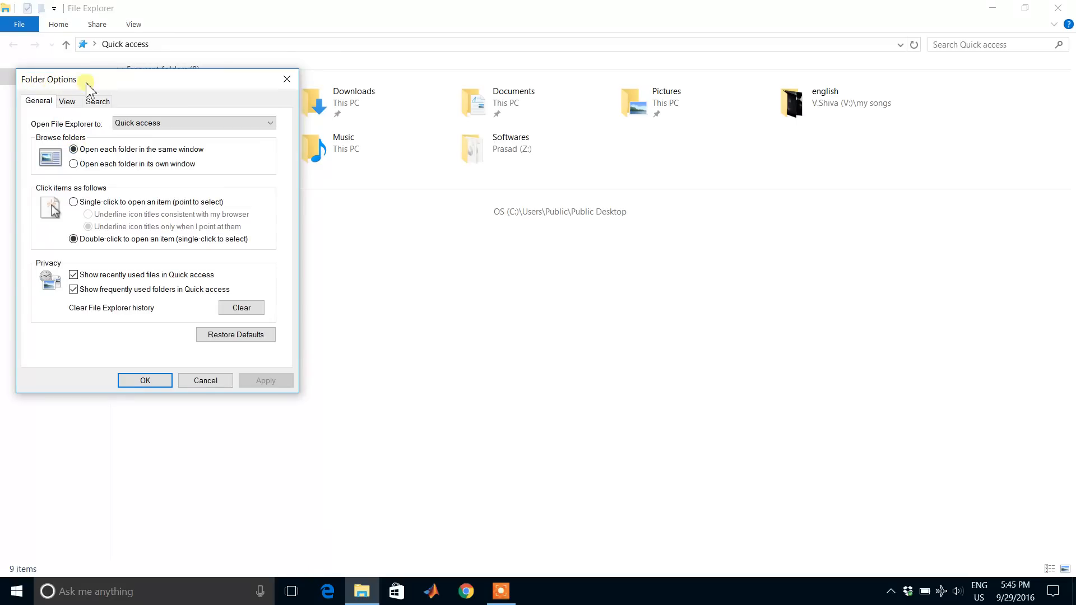
{"action": "mouse_move", "coordinate": [43, 109]}
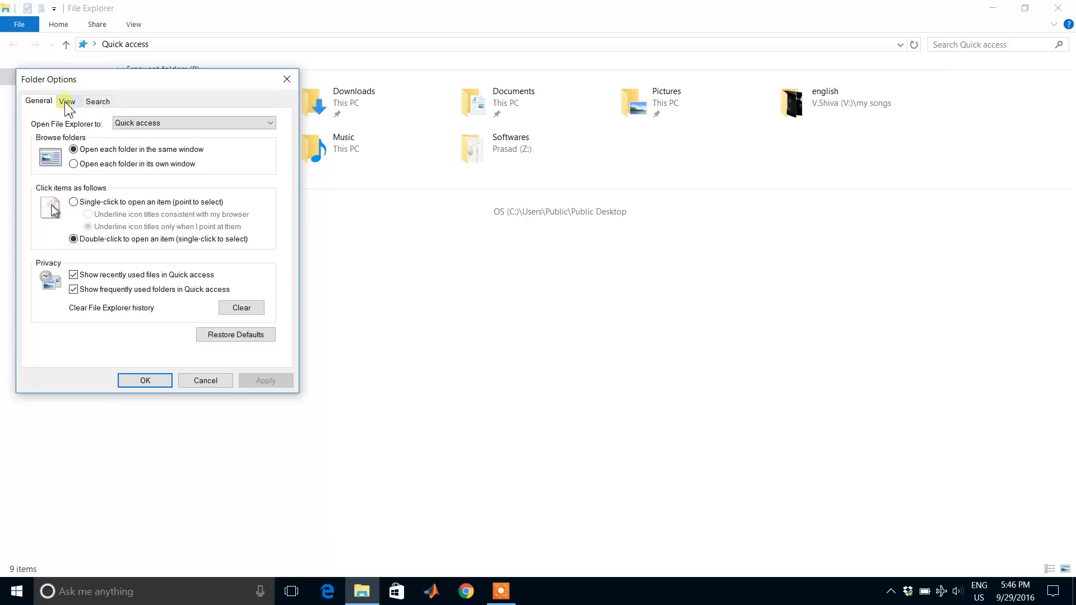
Step: On the View tab, select 'Don't show hidden files, folders, or drives' and confirm with OK
{"action": "left_click", "coordinate": [66, 102]}
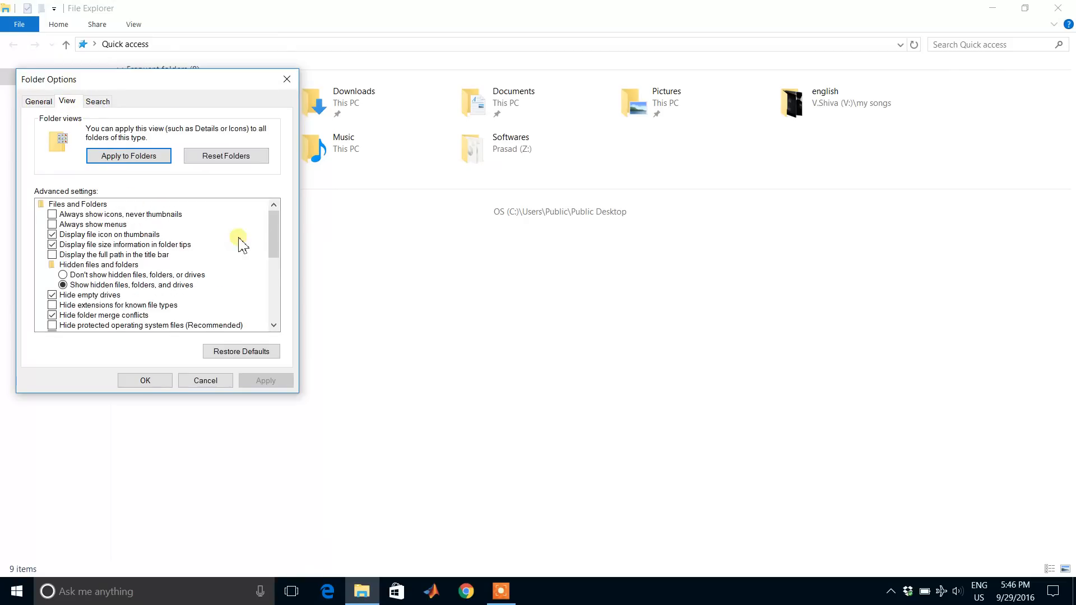
{"action": "scroll", "scroll_direction": "down", "scroll_amount": 3}
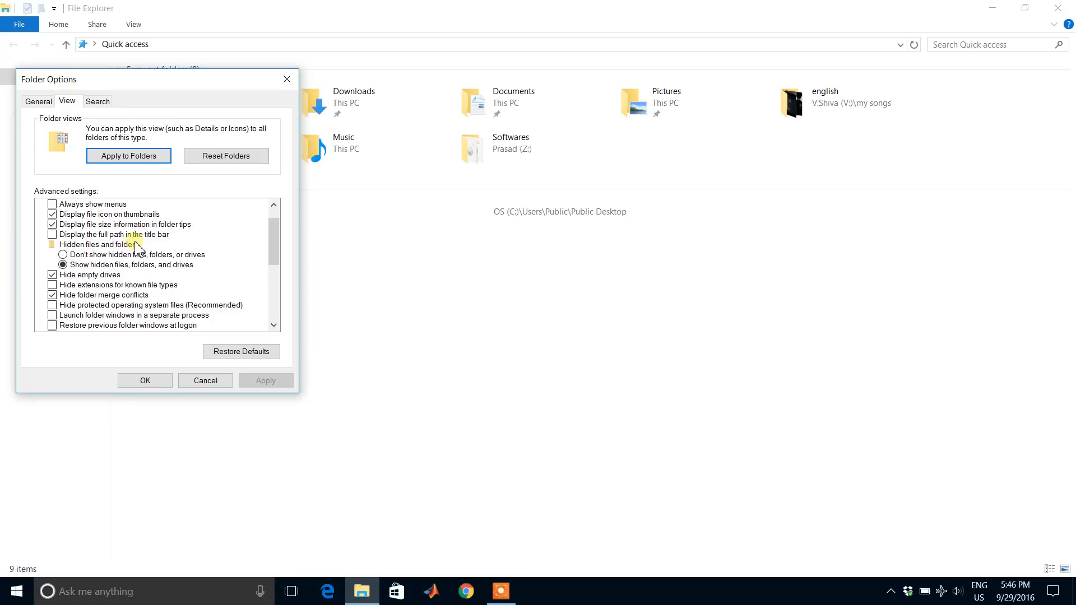
{"action": "left_click", "coordinate": [63, 254]}
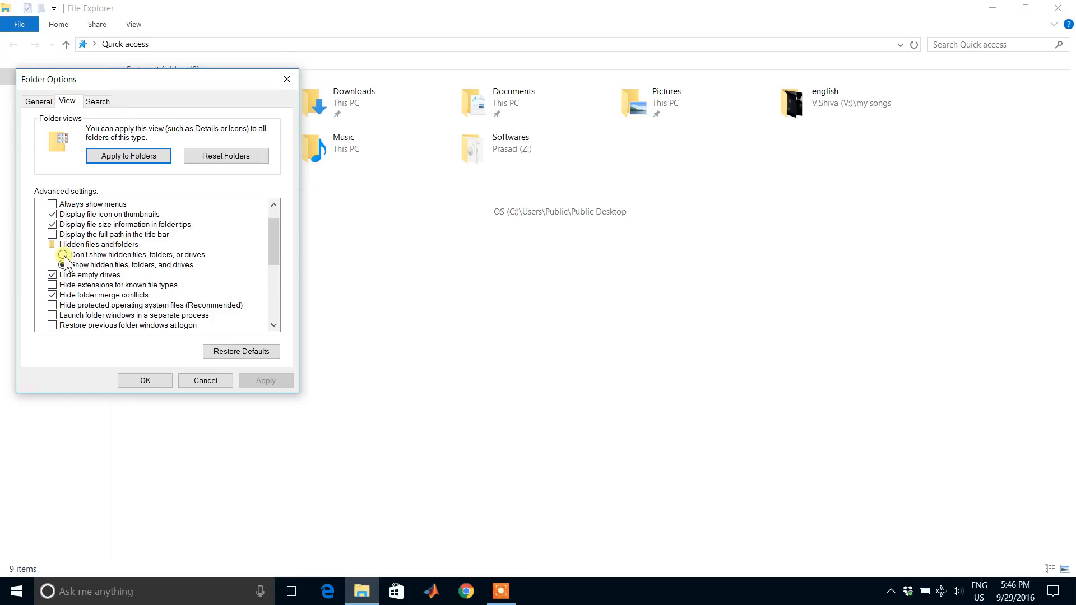
{"action": "left_click", "coordinate": [62, 255]}
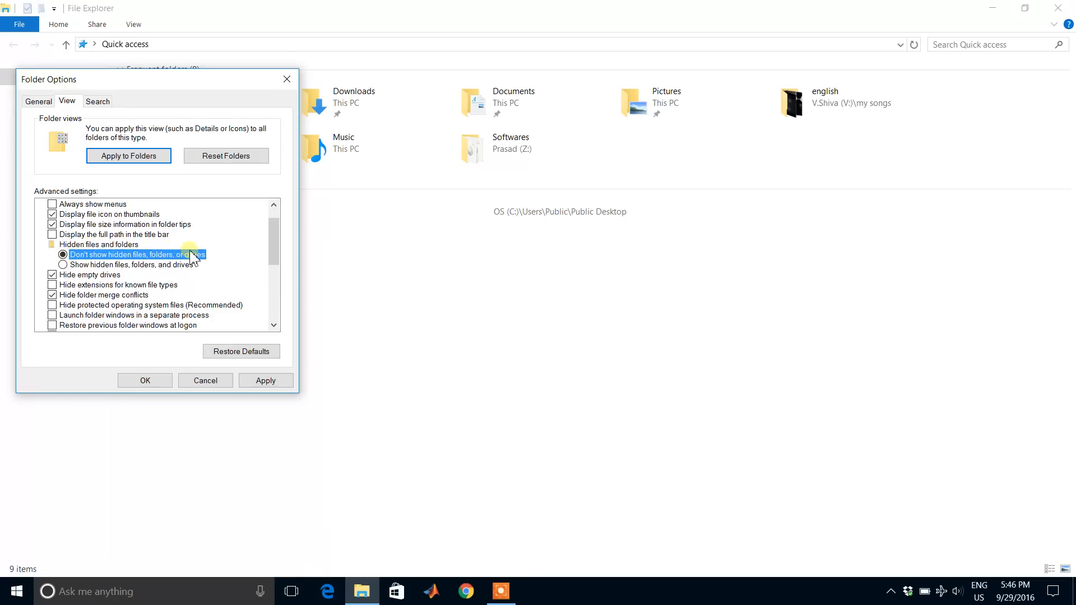
{"action": "mouse_move", "coordinate": [244, 329]}
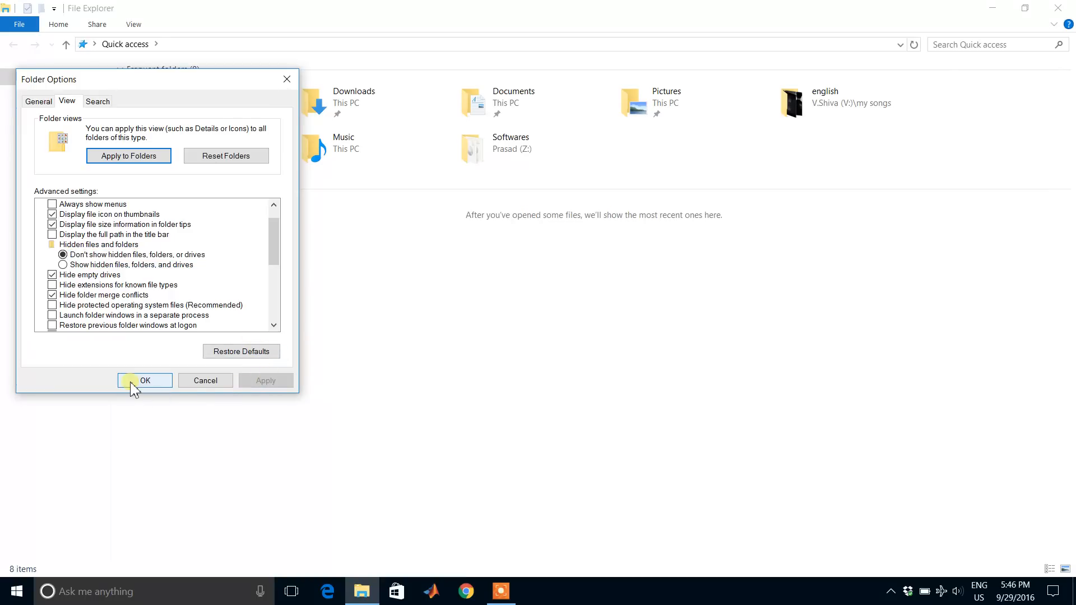
{"action": "left_click", "coordinate": [144, 380]}
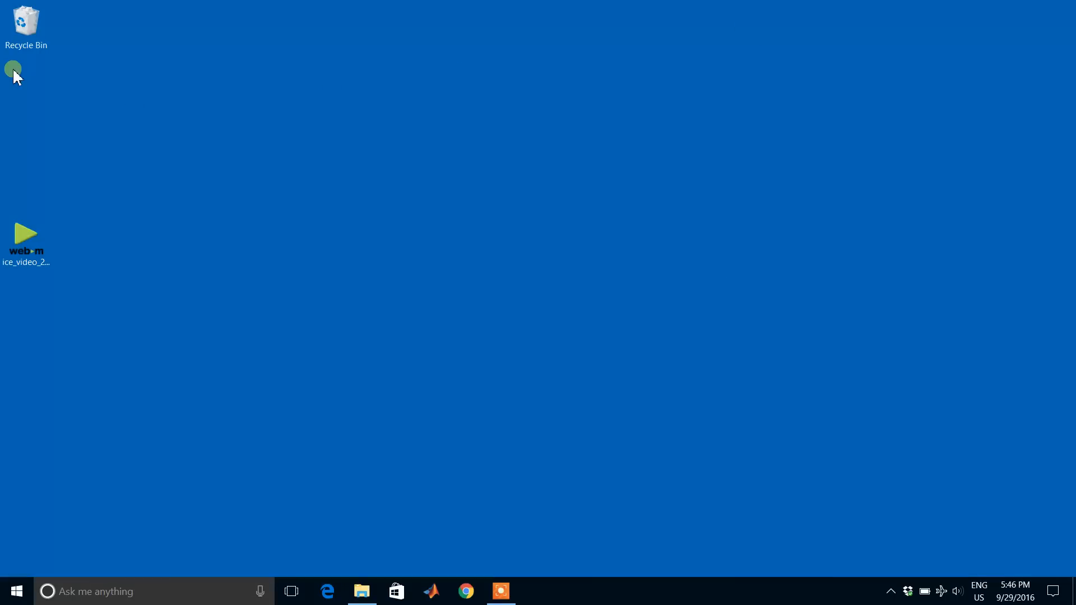
{"action": "mouse_move", "coordinate": [104, 159]}
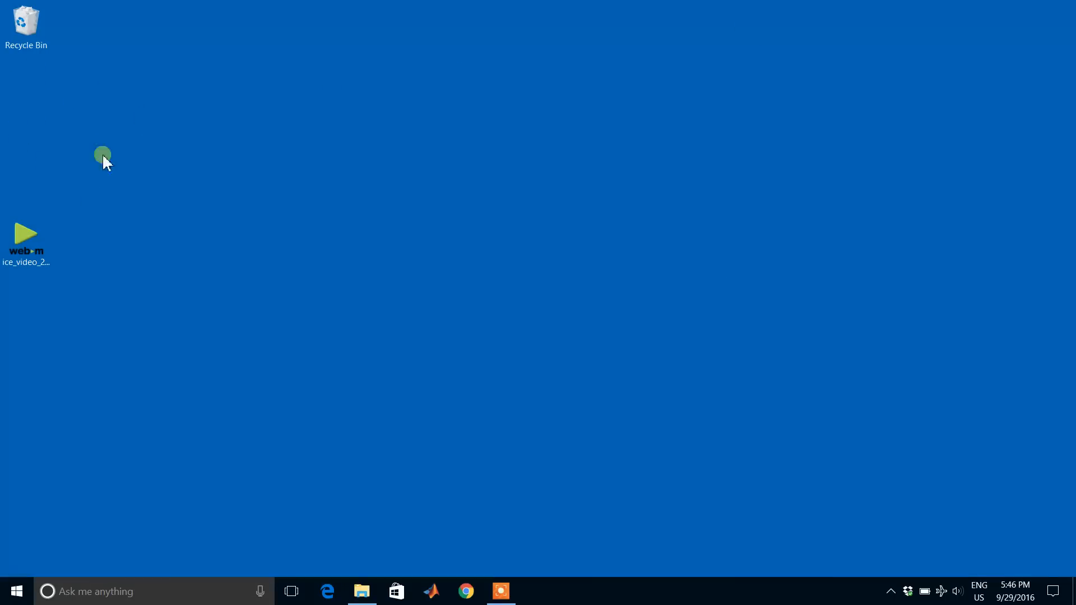
{"action": "mouse_move", "coordinate": [337, 414]}
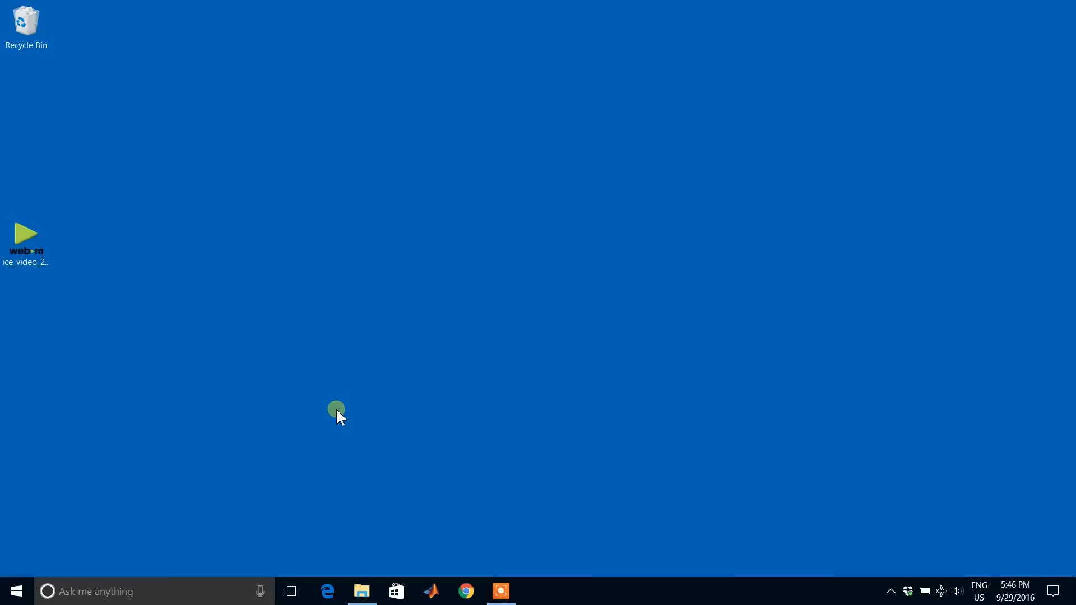